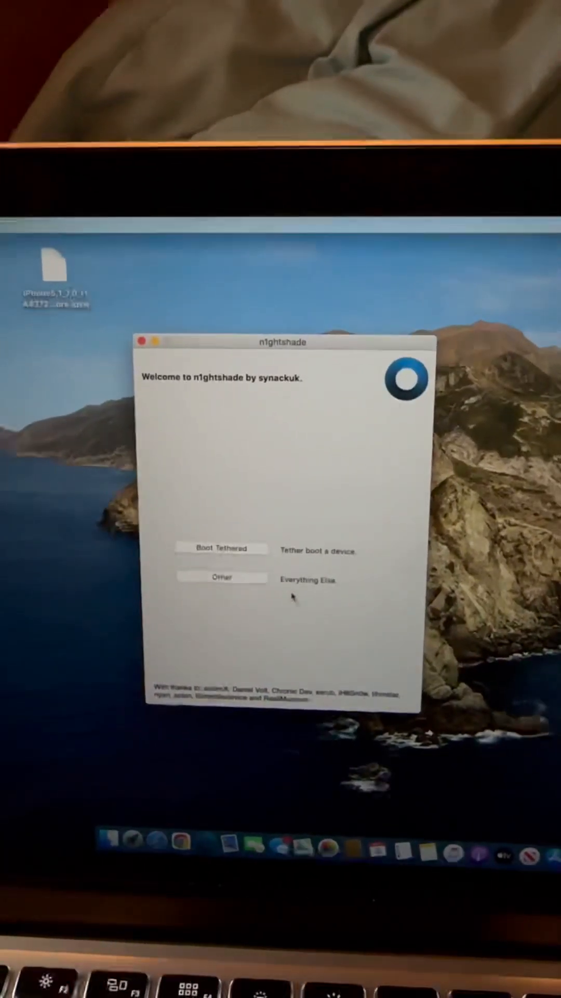
- From the welcome menu, reach the Restore setup page with its IPSW and DFU instructions
click(222, 577)
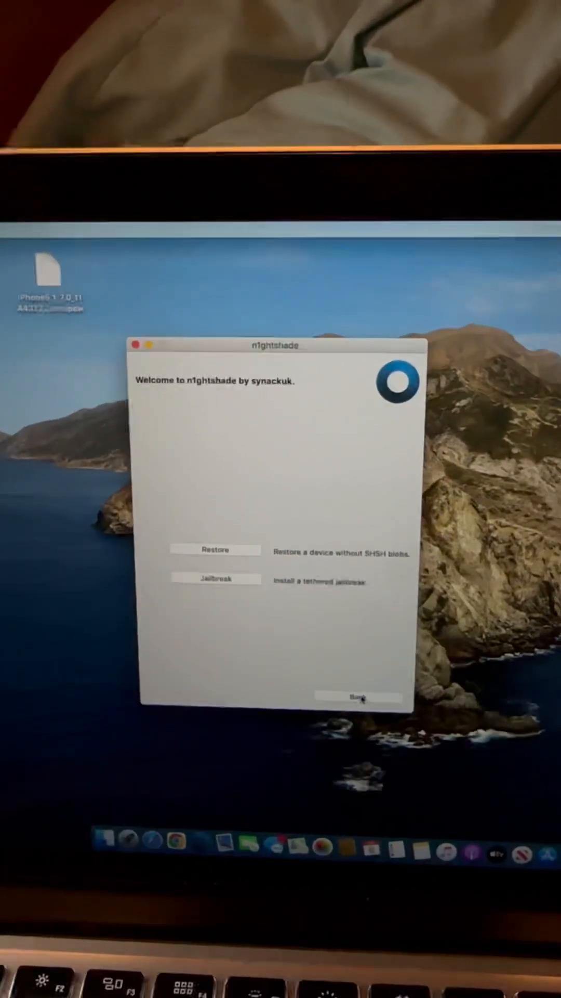
click(360, 696)
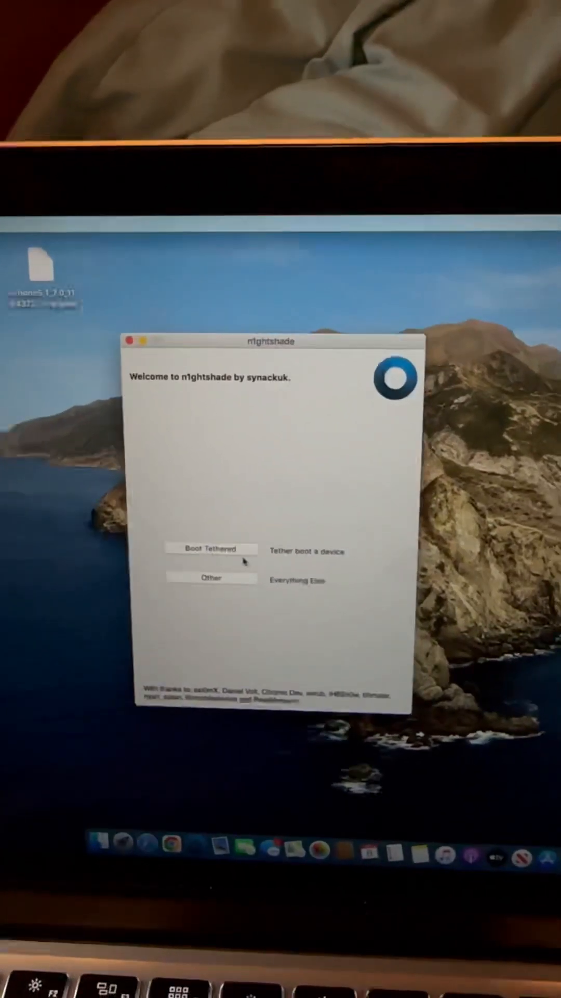
click(211, 578)
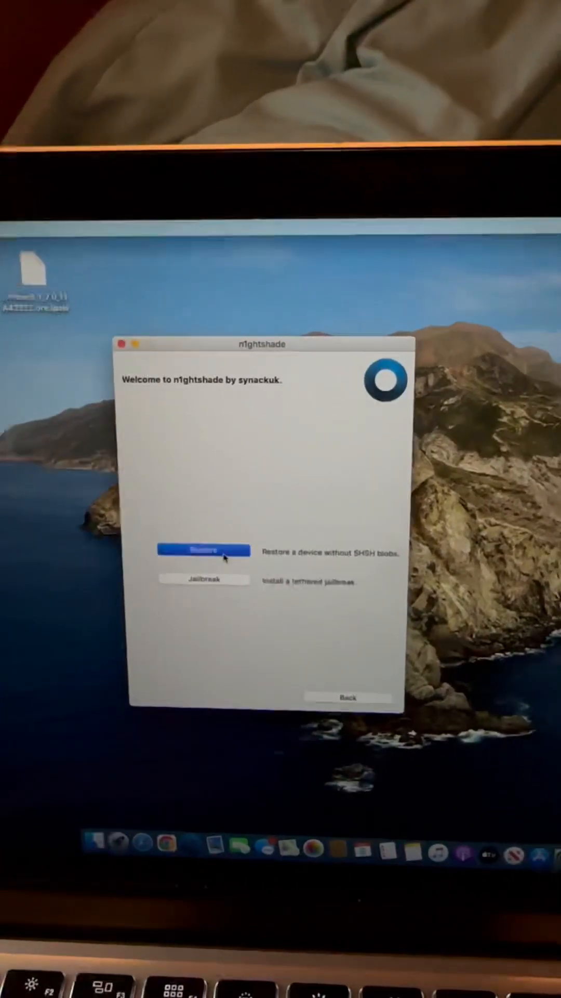
click(202, 551)
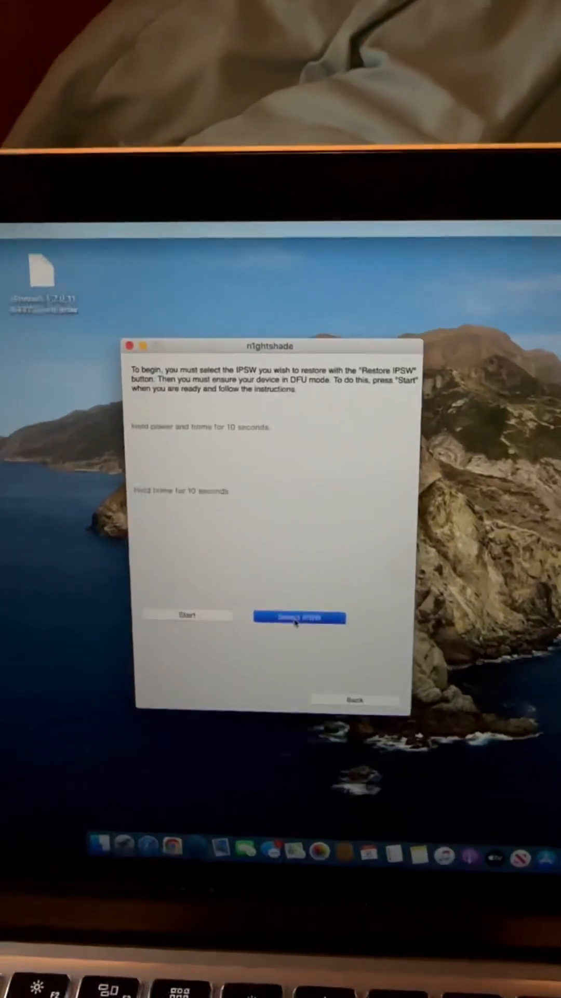
- Select the iPhone5,1 Restore IPSW from the Downloads folder as the restore firmware
click(299, 617)
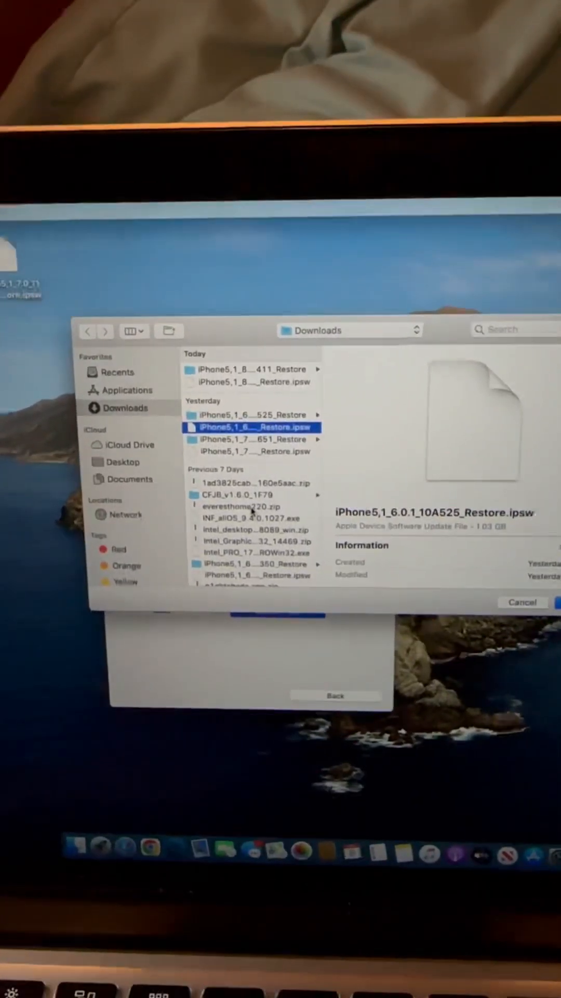
scroll(down, 3)
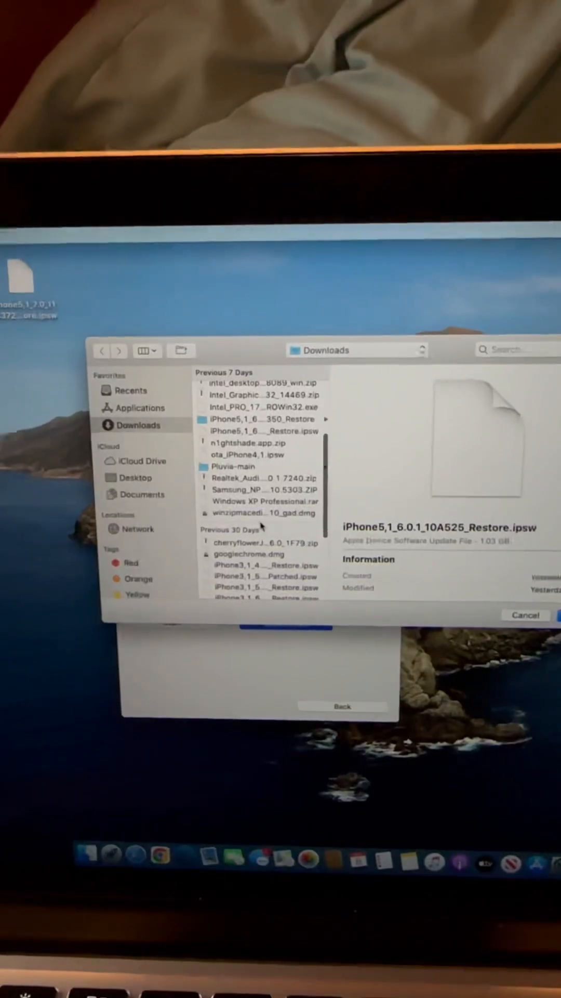
click(261, 430)
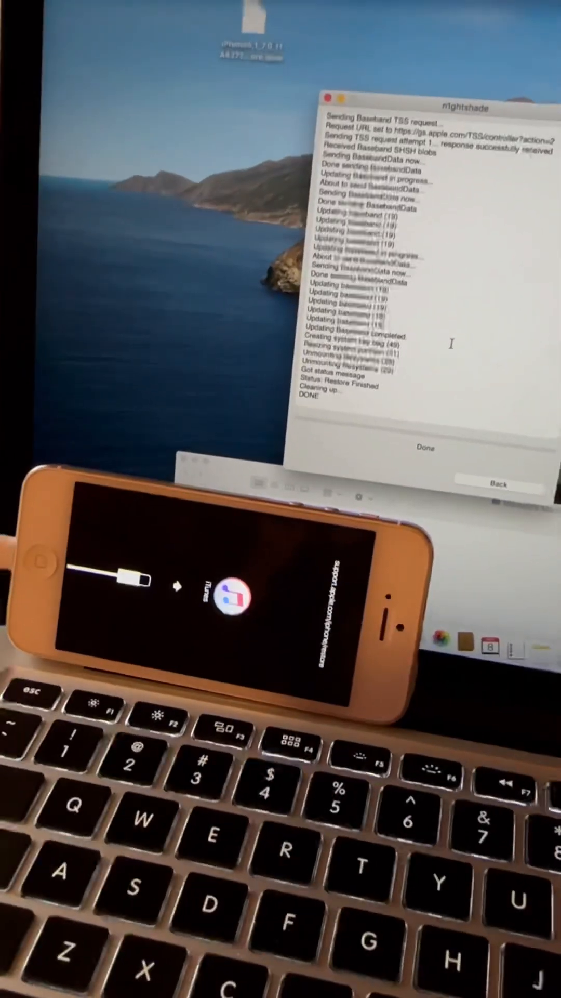
- Close the finished restore log and start the tethered jailbreak, running checkm8 into Pwned DFU
click(424, 448)
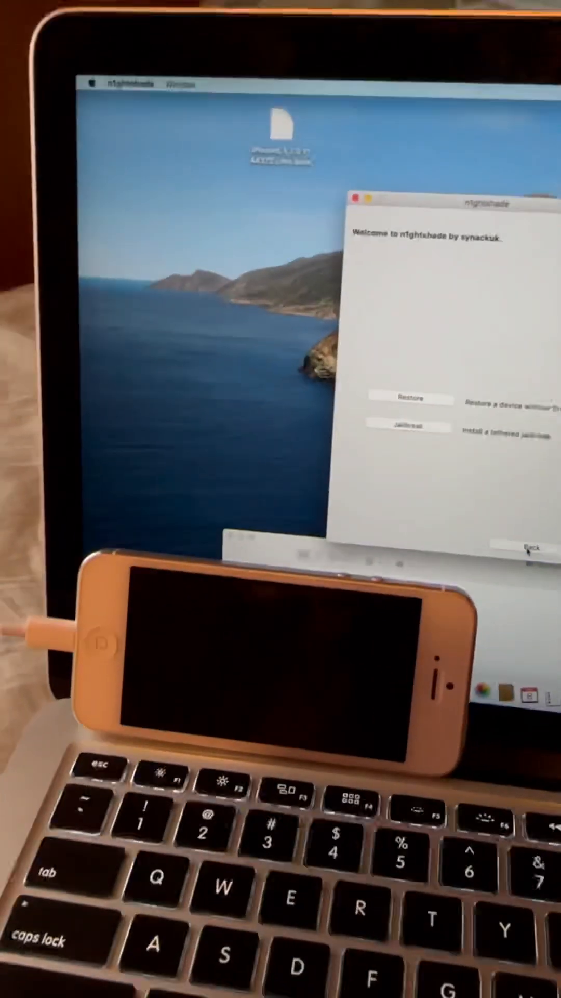
click(407, 425)
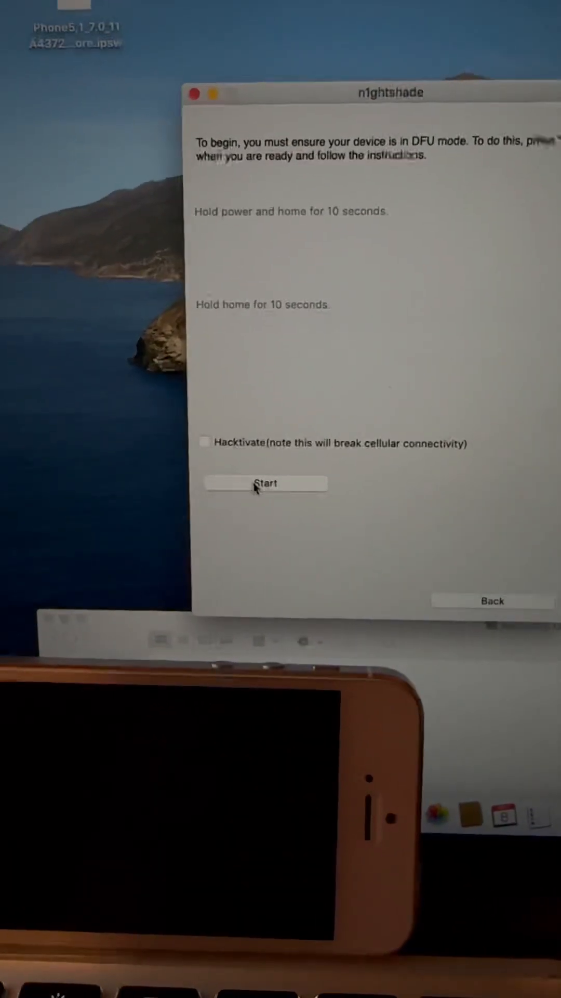
click(265, 483)
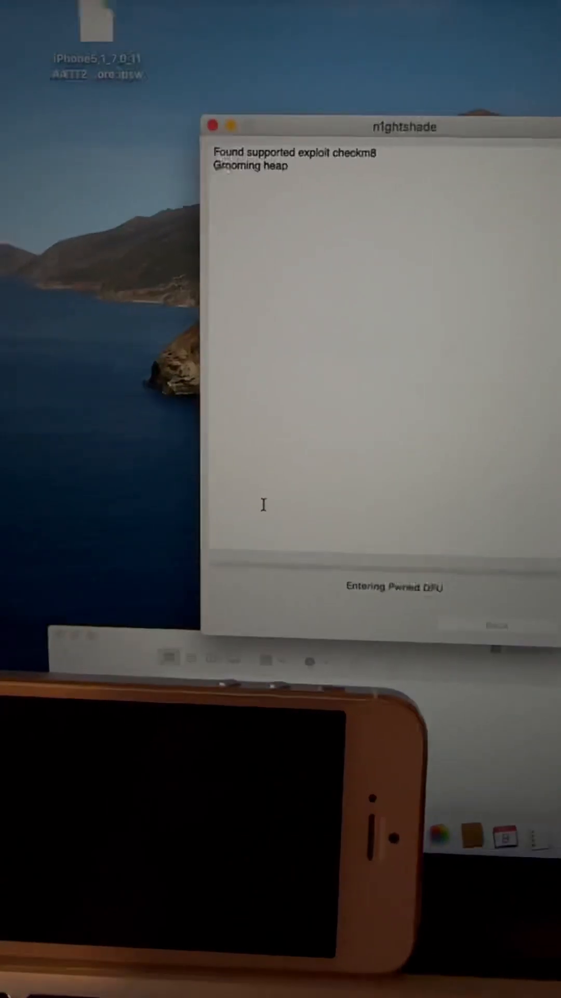